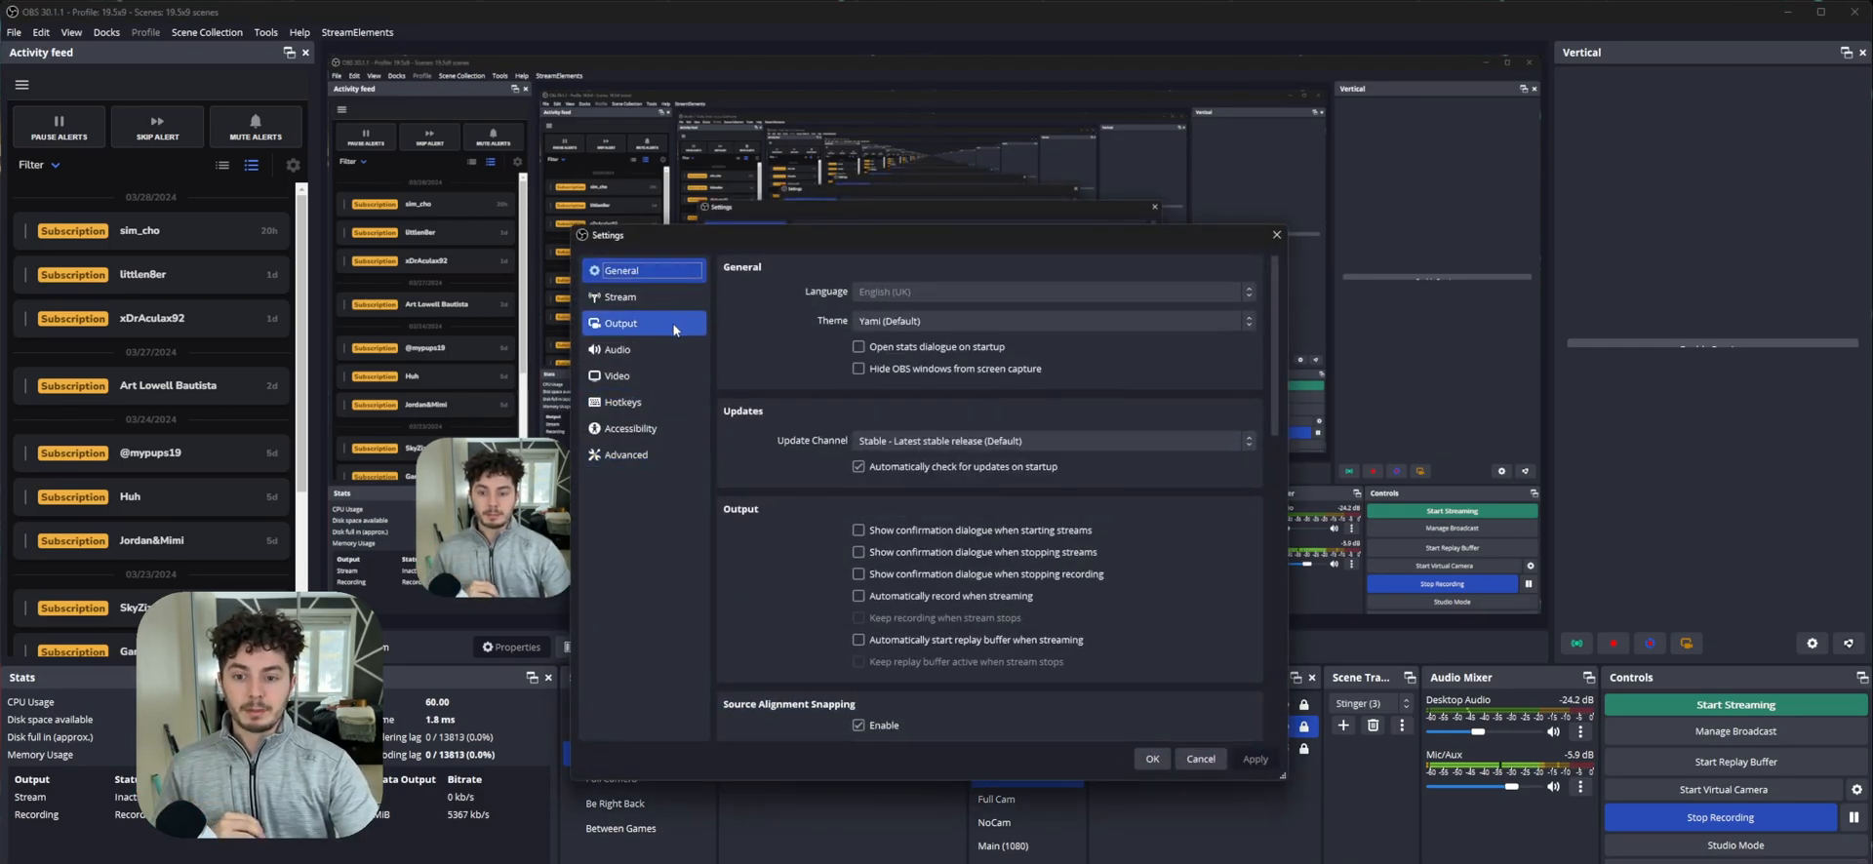
# Open the Microsoft Store Library to find HEVC Video Extensions among installed apps.
pyautogui.click(620, 322)
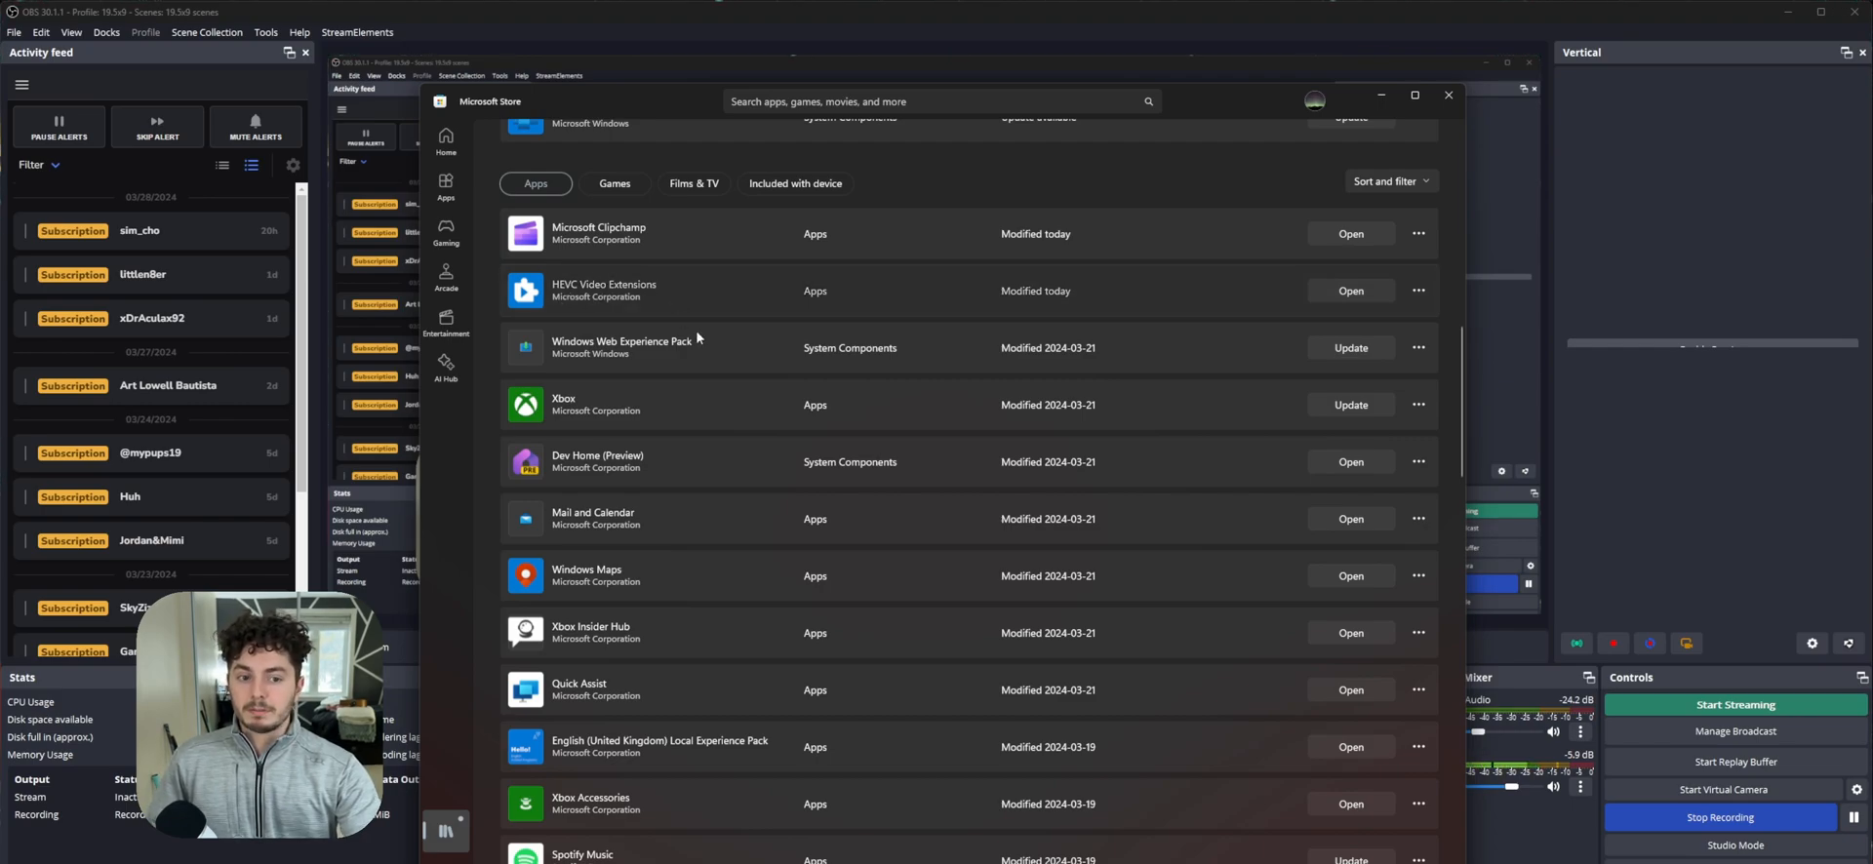
# Select the HEVC Video Extensions entry in the Library to view its store page.
pyautogui.click(603, 290)
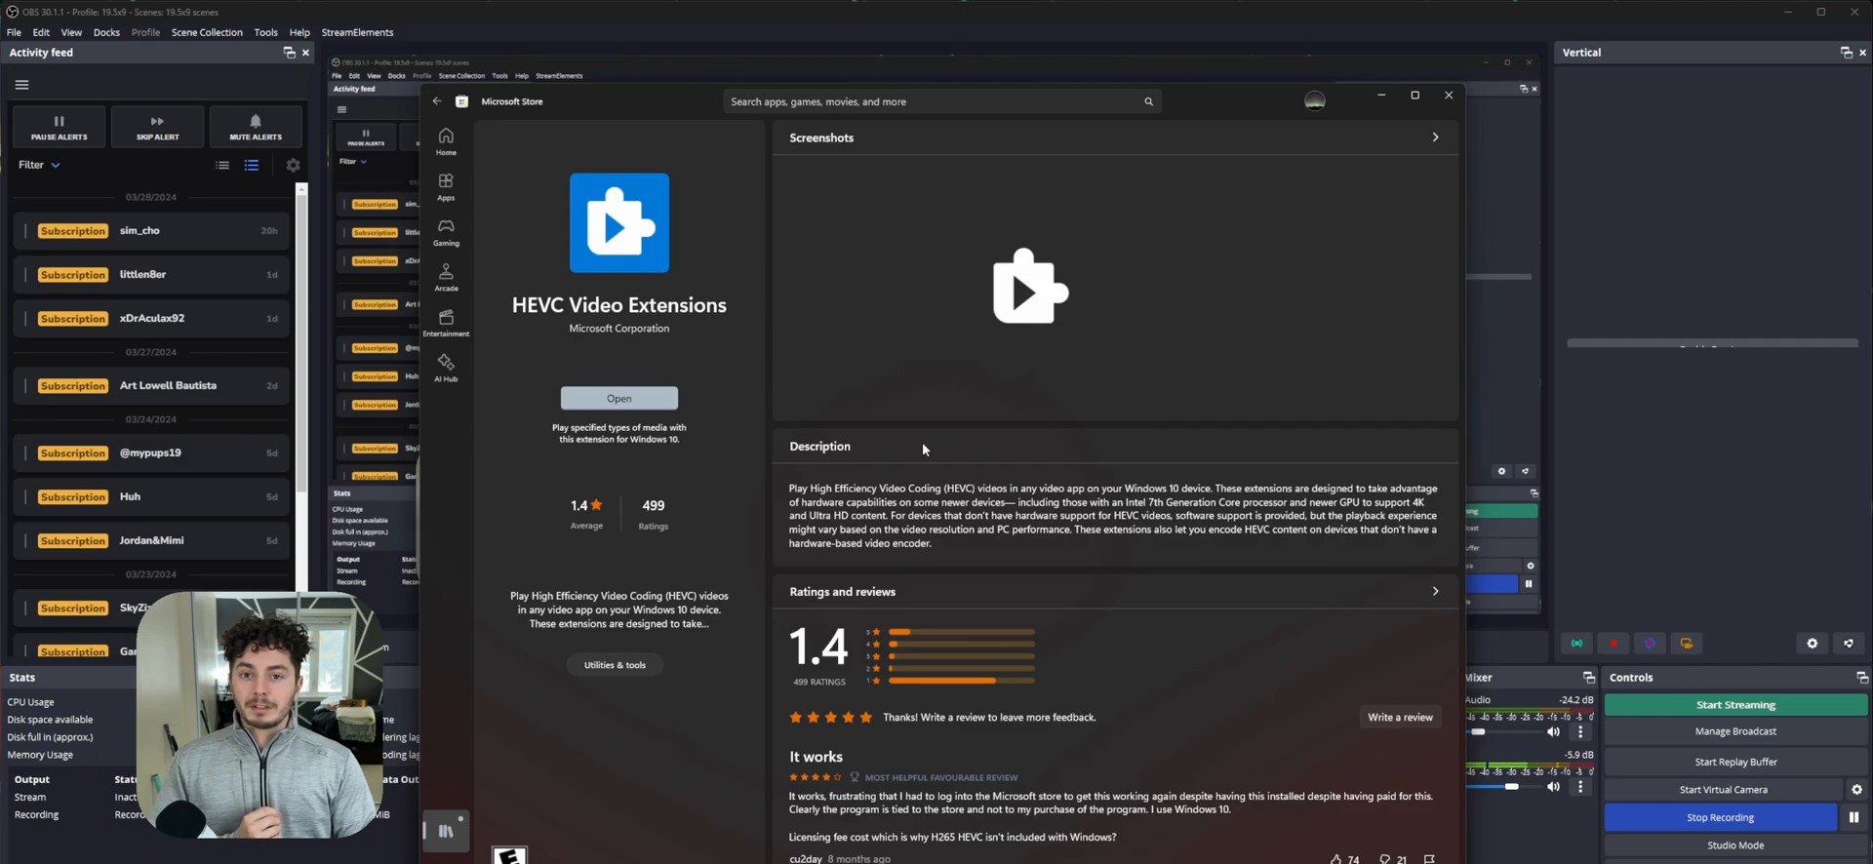
pyautogui.moveTo(818, 433)
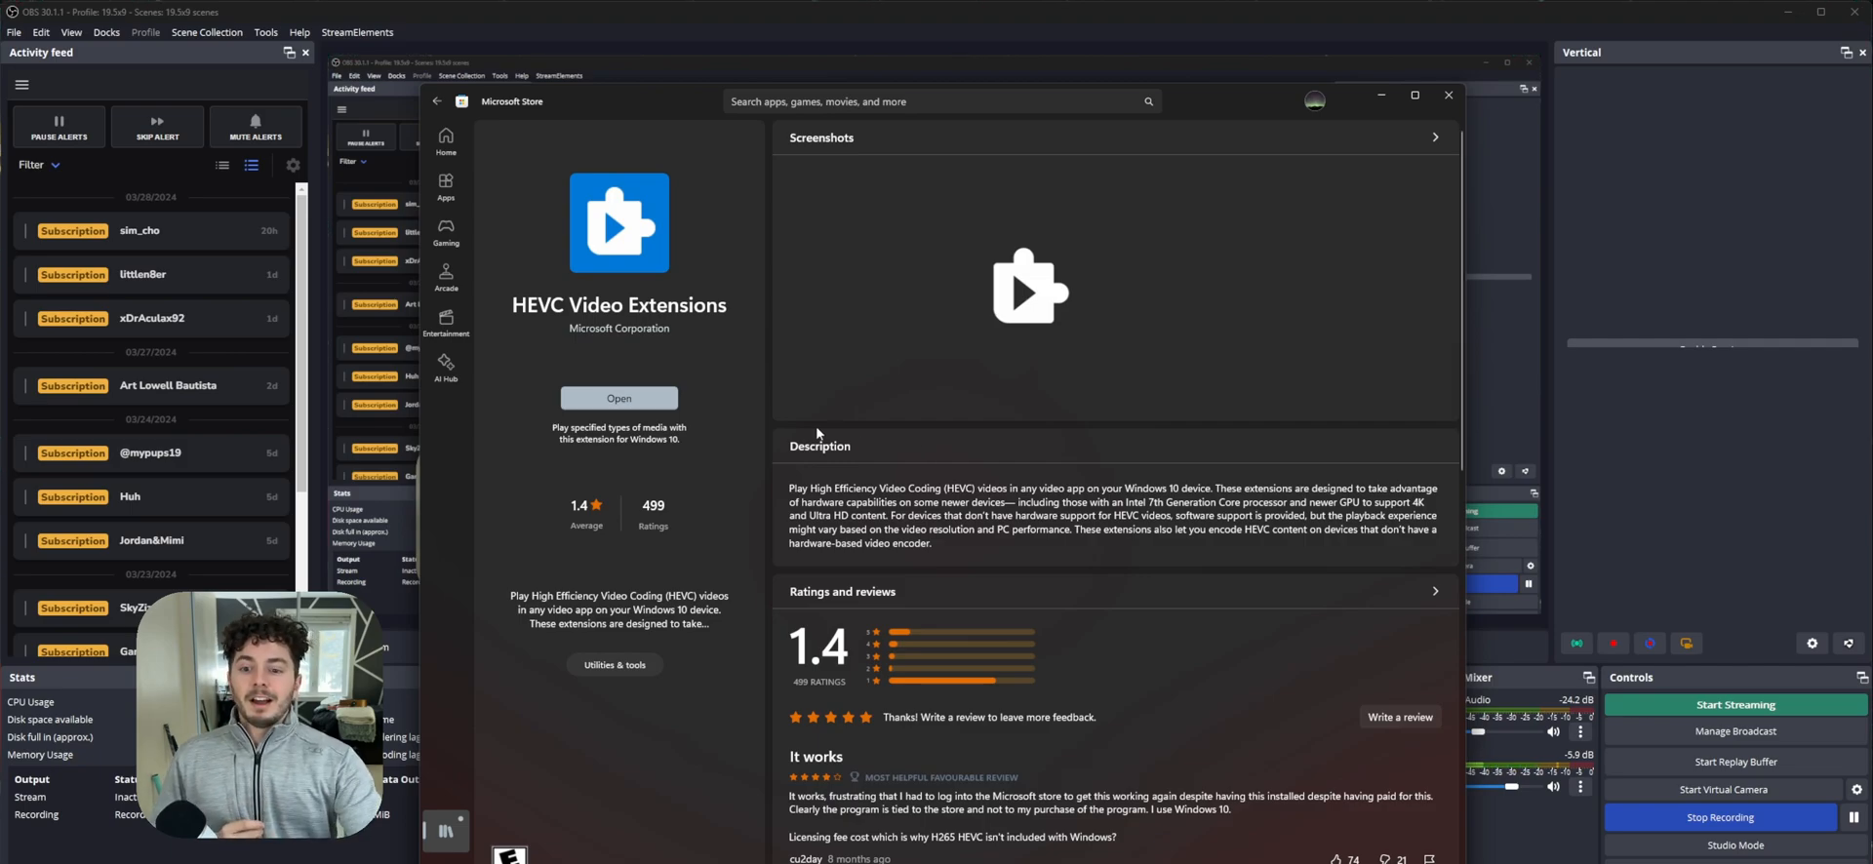